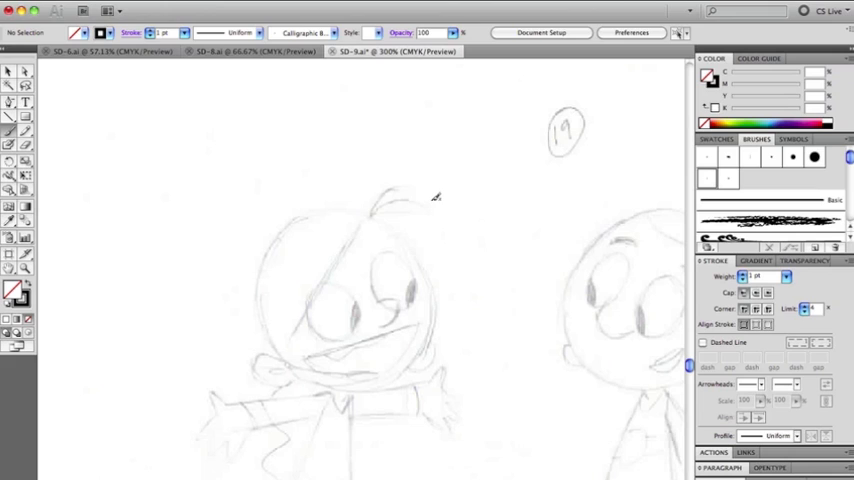
pyautogui.moveTo(393, 194)
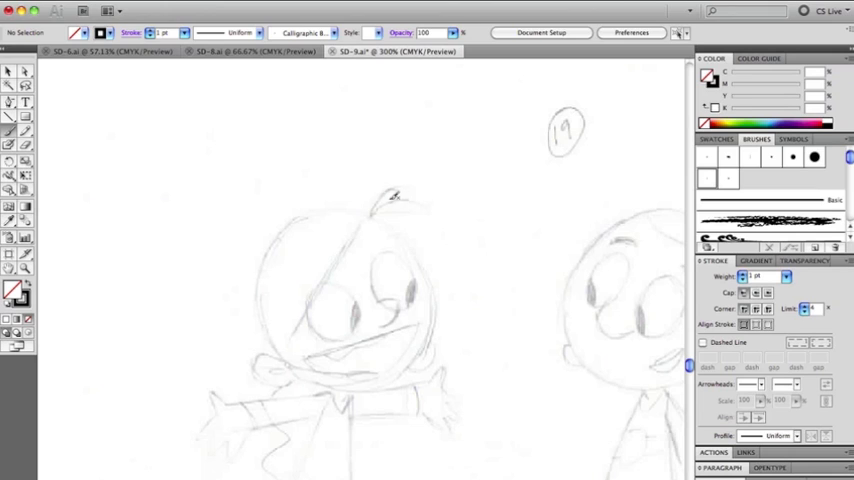
pyautogui.moveTo(604, 148)
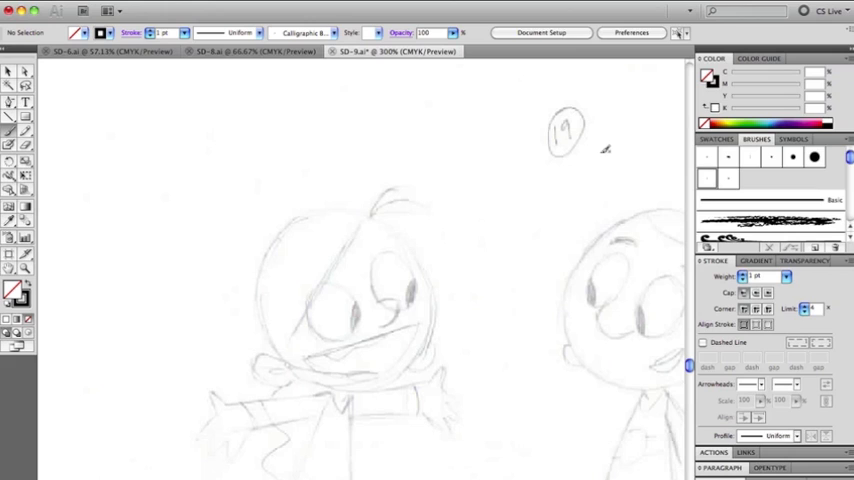
pyautogui.moveTo(575, 148)
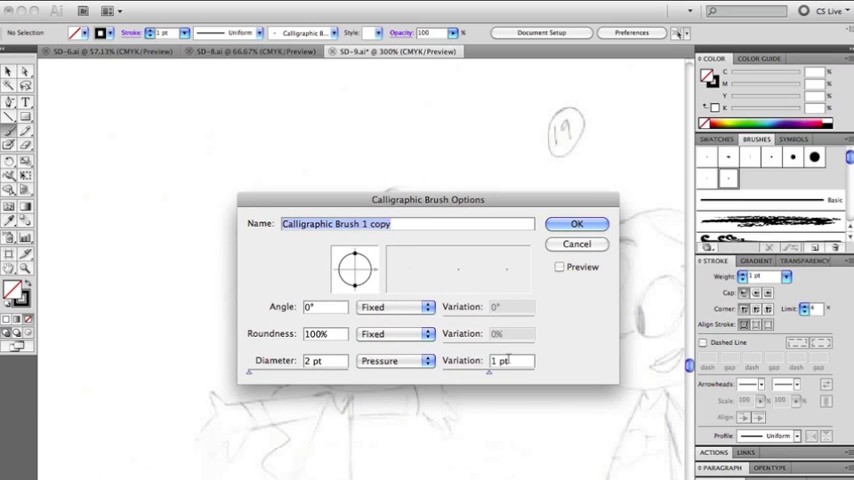
# - Confirm the calligraphic brush copy with a 2 pt tip and 1 pt pressure variation
pyautogui.click(576, 223)
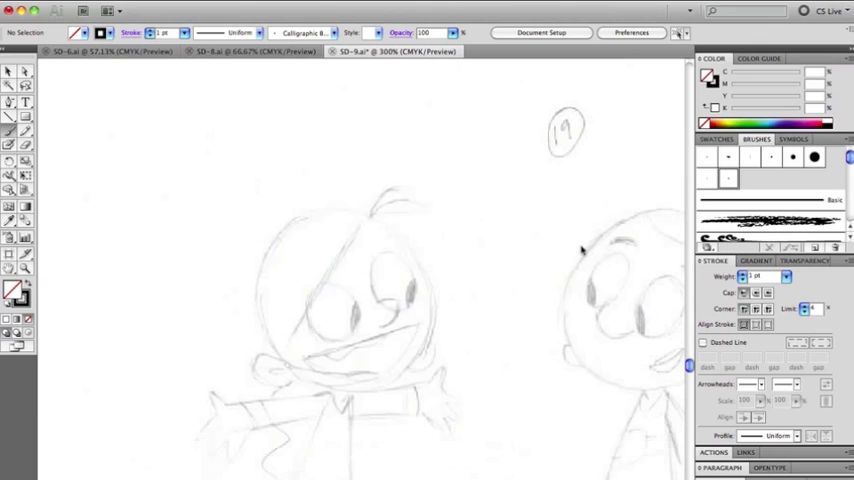
pyautogui.moveTo(351, 253)
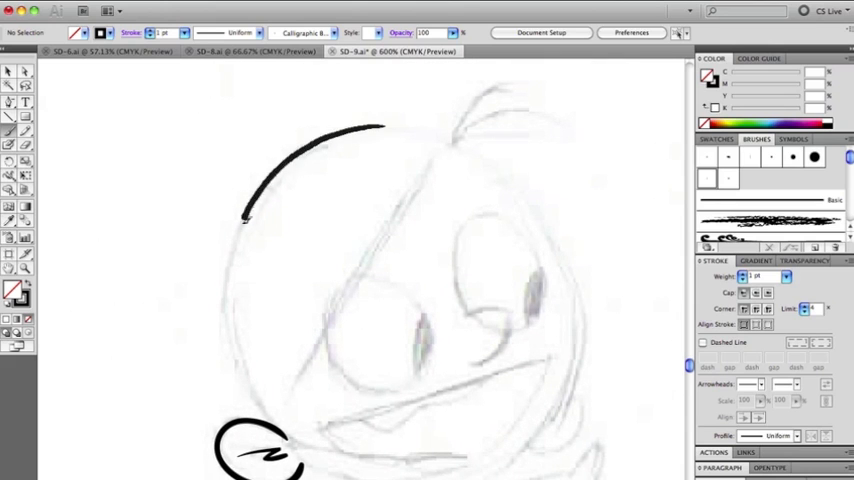
# - Ink the head outline down to the ear, then the face and open mouth
pyautogui.moveTo(245, 215); pyautogui.dragTo(270, 430)
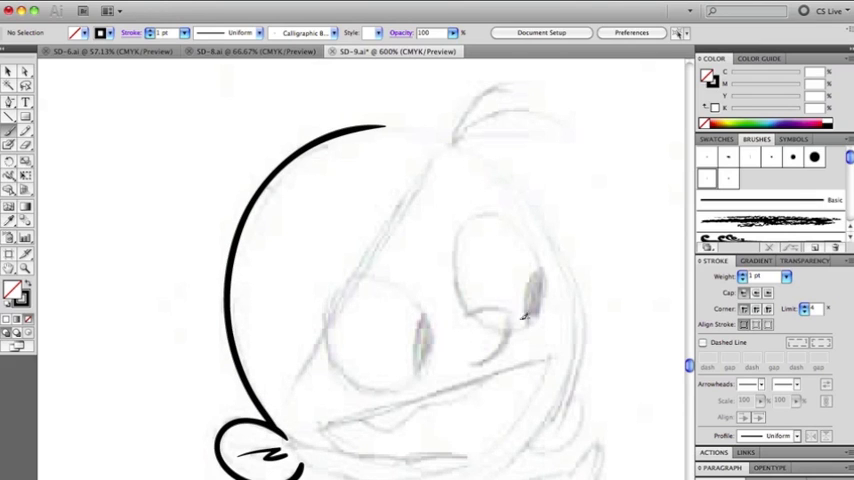
pyautogui.moveTo(320, 425); pyautogui.dragTo(545, 350)
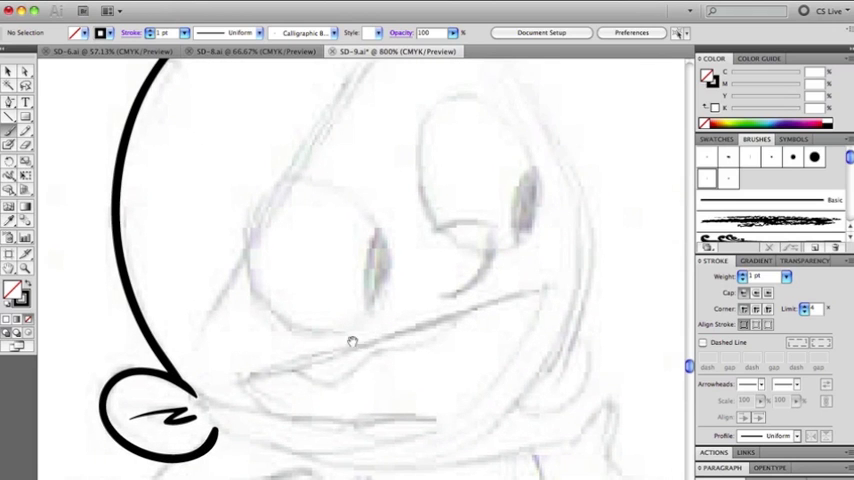
pyautogui.moveTo(240, 385); pyautogui.dragTo(543, 288)
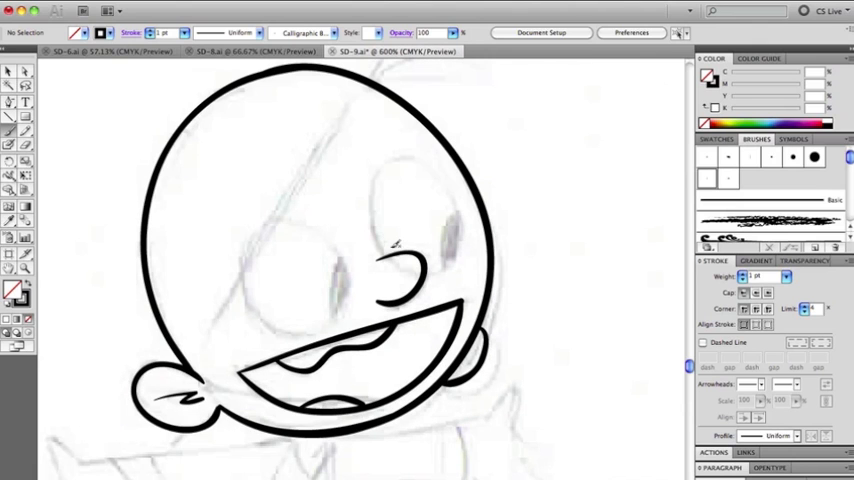
# - Ink the girl's eye and the long diagonal line across her face
pyautogui.moveTo(358, 88); pyautogui.dragTo(233, 292)
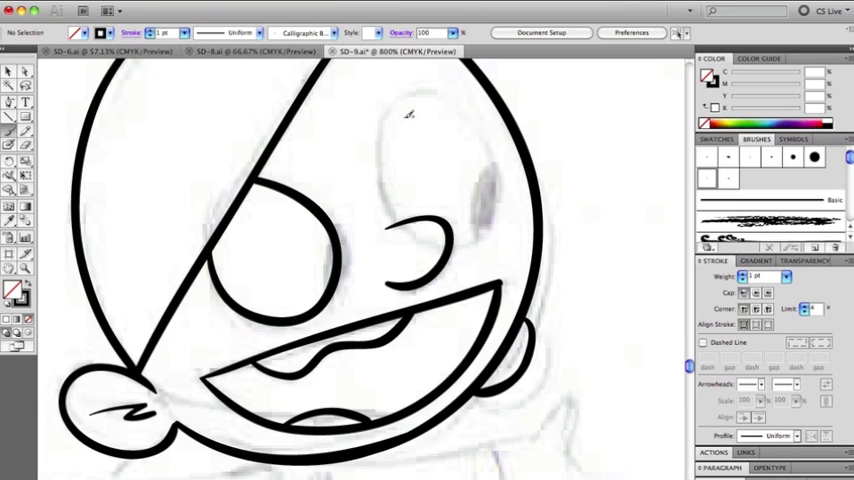
pyautogui.moveTo(405, 105); pyautogui.dragTo(415, 215)
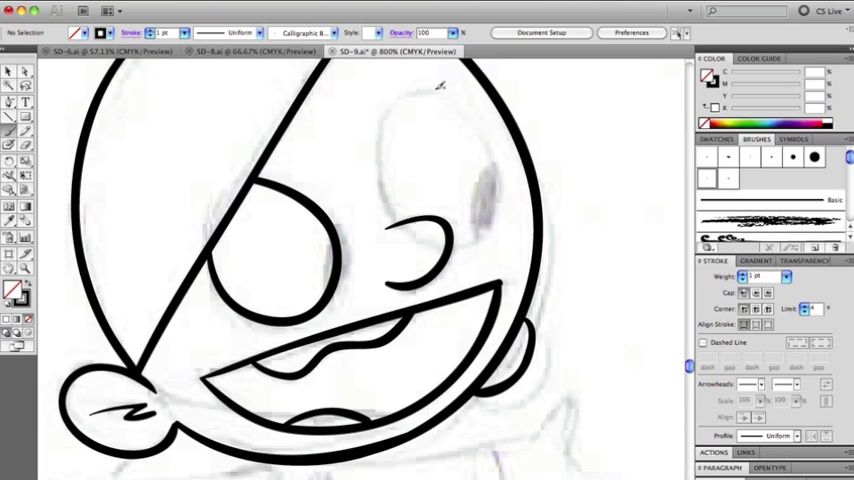
pyautogui.moveTo(393, 123)
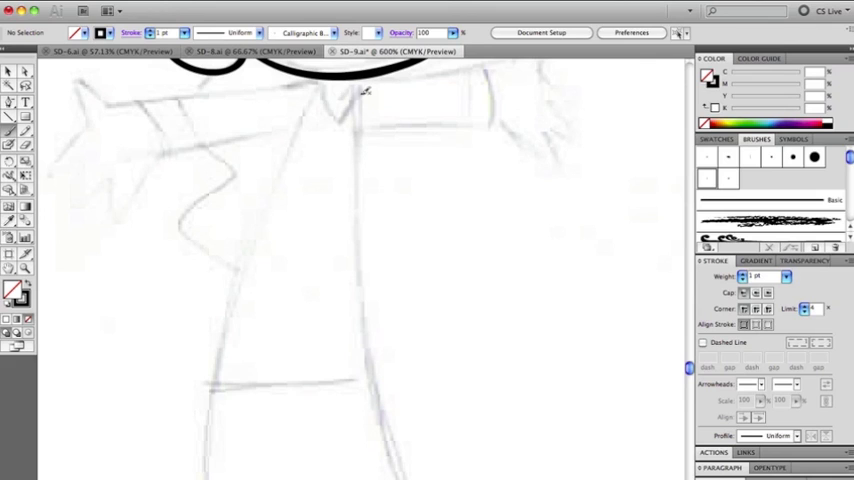
# - Ink the right and left sides of the torso and the horizontal line across it
pyautogui.moveTo(362, 88); pyautogui.dragTo(375, 375)
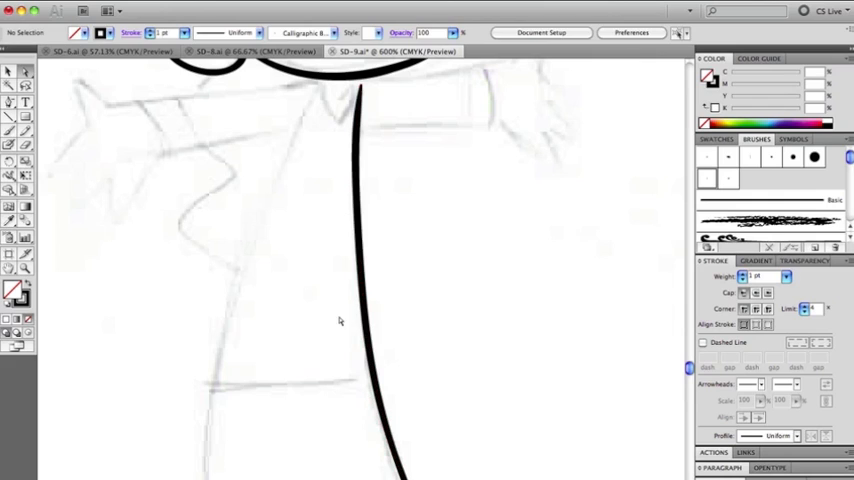
pyautogui.moveTo(293, 130); pyautogui.dragTo(245, 255)
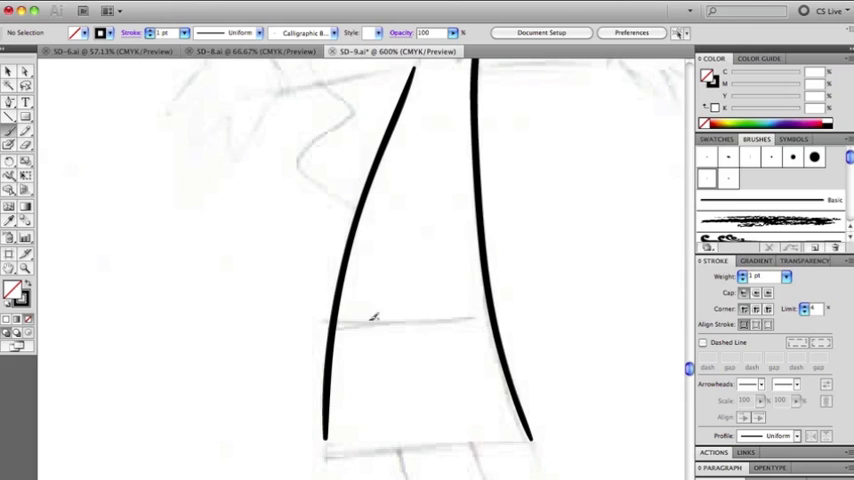
pyautogui.moveTo(335, 325); pyautogui.dragTo(495, 320)
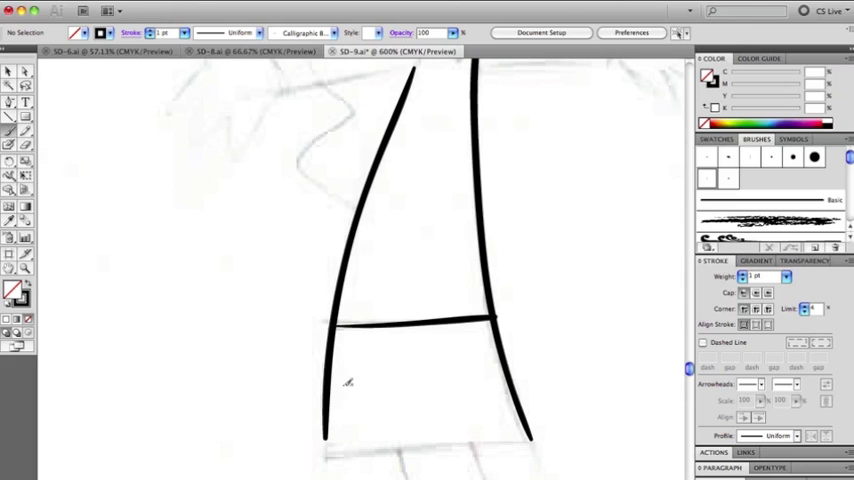
pyautogui.moveTo(325, 462)
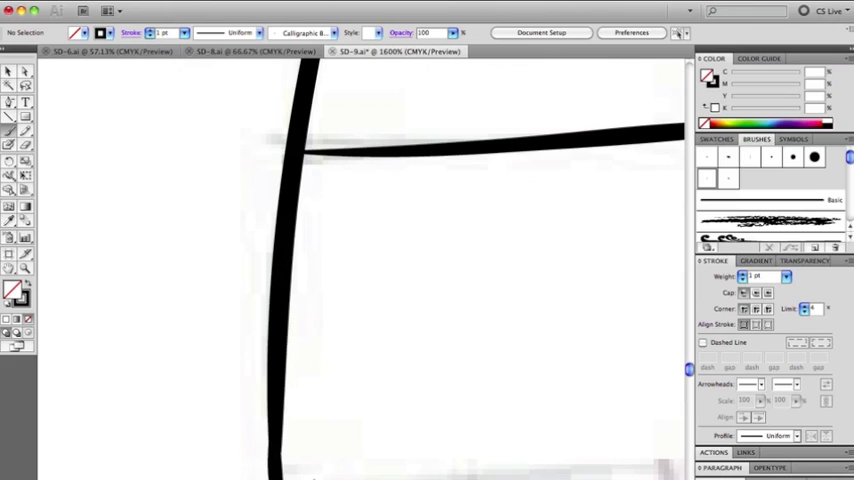
pyautogui.moveTo(76, 170)
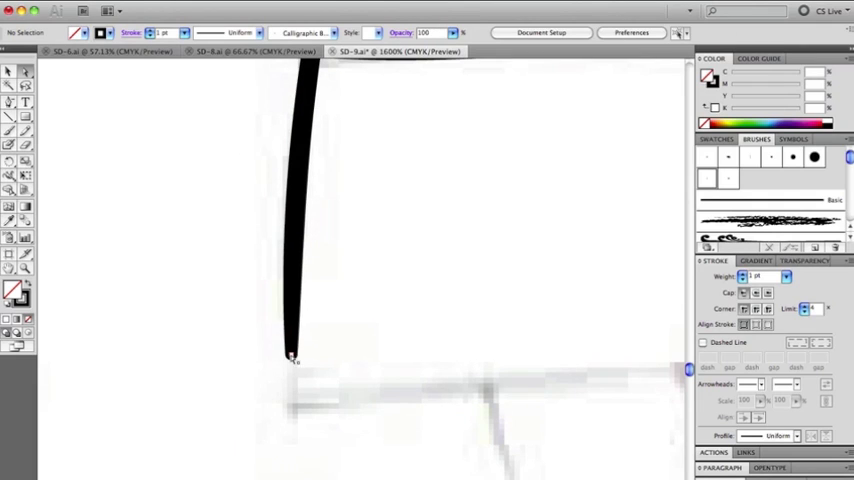
# - Ink the dress hem, the left edge down to the feet, and both shoes
pyautogui.click(291, 360)
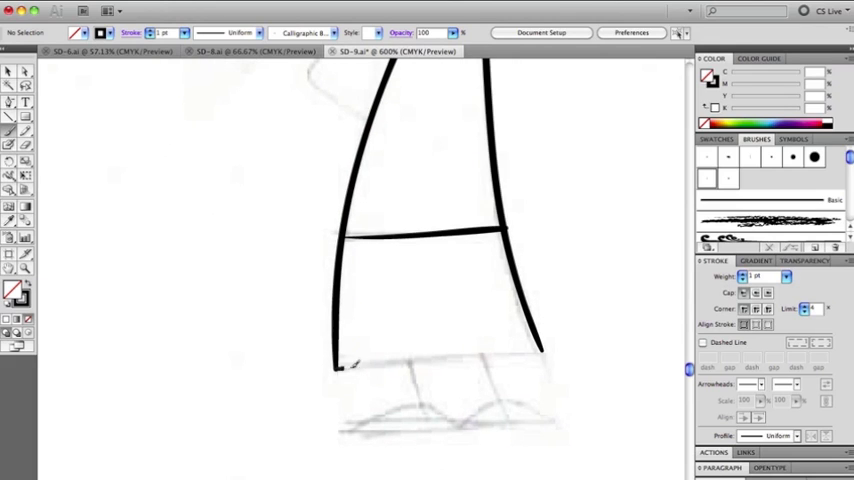
pyautogui.moveTo(338, 368); pyautogui.dragTo(540, 350)
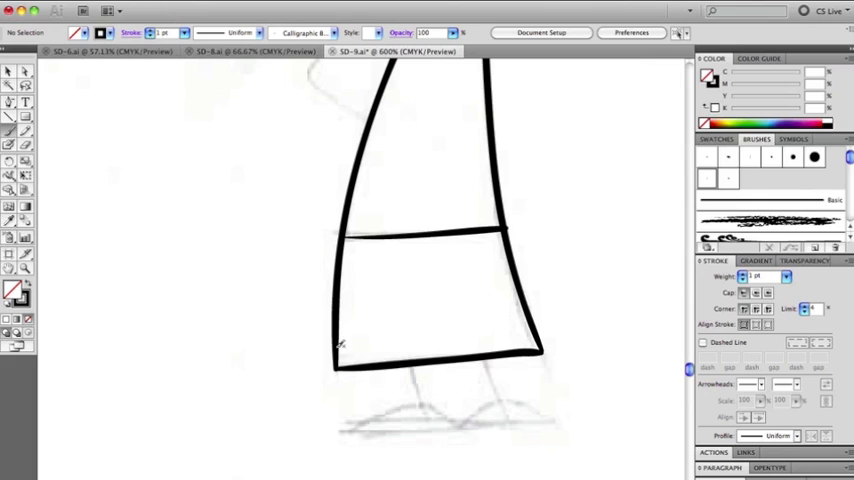
pyautogui.moveTo(338, 345); pyautogui.dragTo(340, 430)
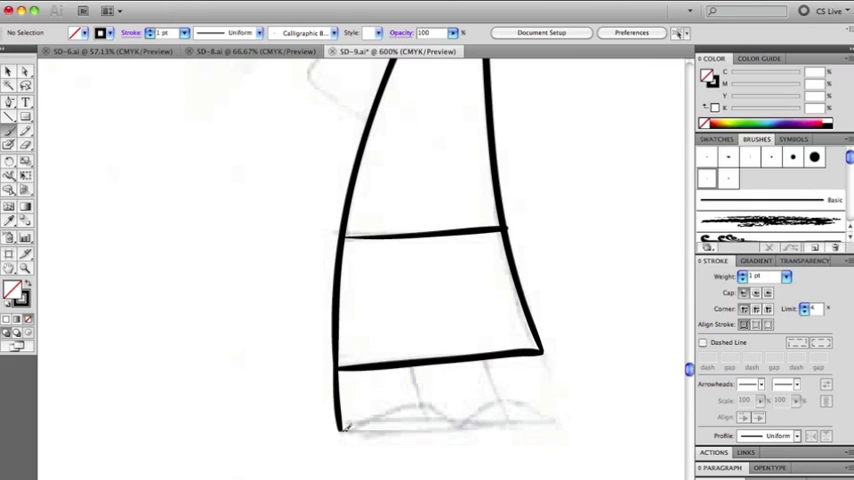
pyautogui.moveTo(345, 420); pyautogui.dragTo(450, 415)
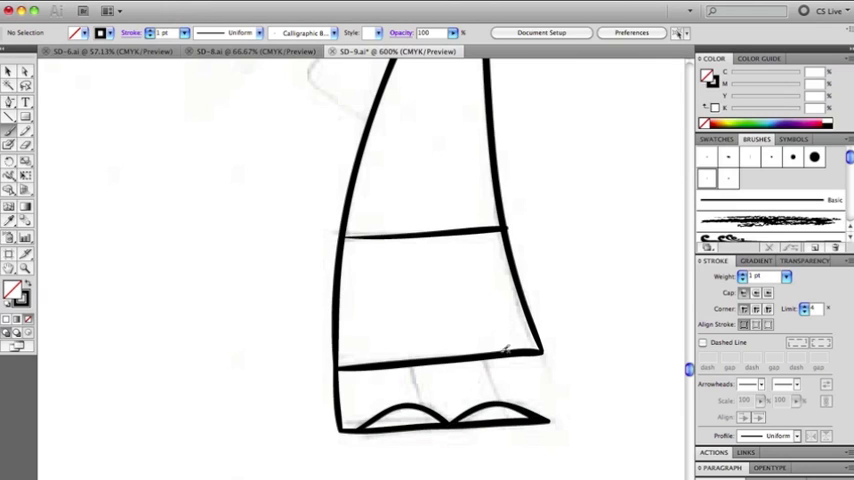
pyautogui.moveTo(418, 367)
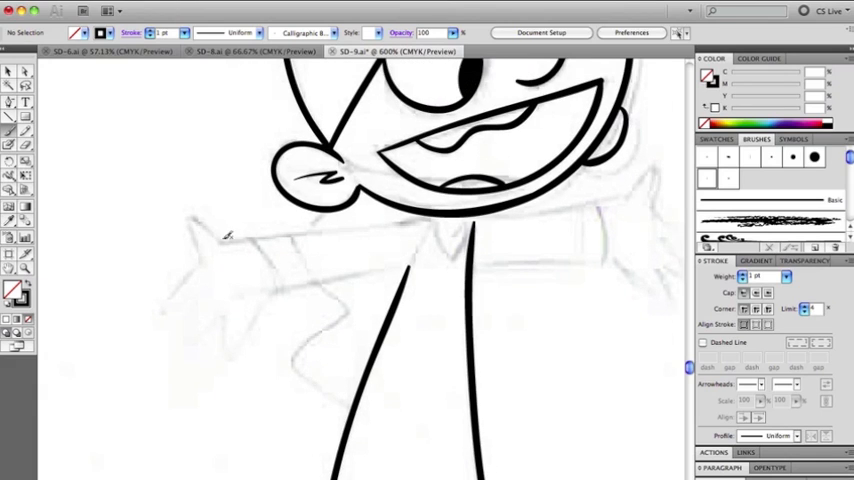
# - Ink the left arm's upper edge and hand, then finish the remaining arm strokes
pyautogui.moveTo(210, 233); pyautogui.dragTo(435, 215)
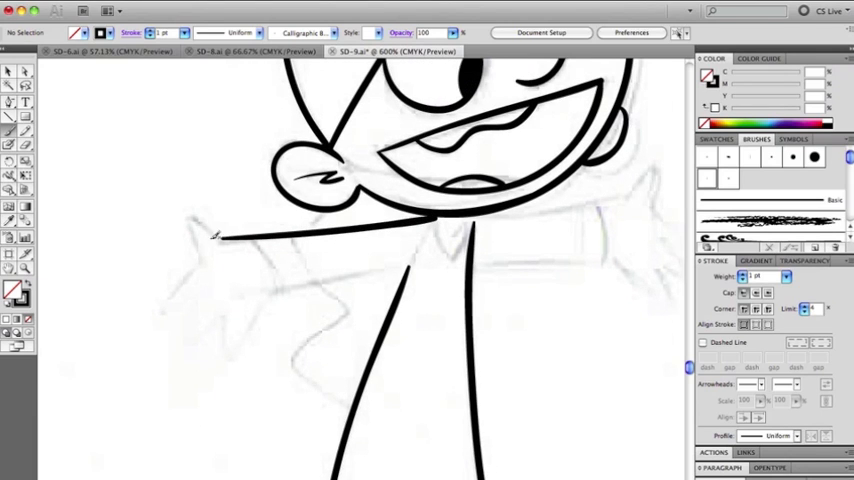
pyautogui.moveTo(218, 230); pyautogui.dragTo(205, 255)
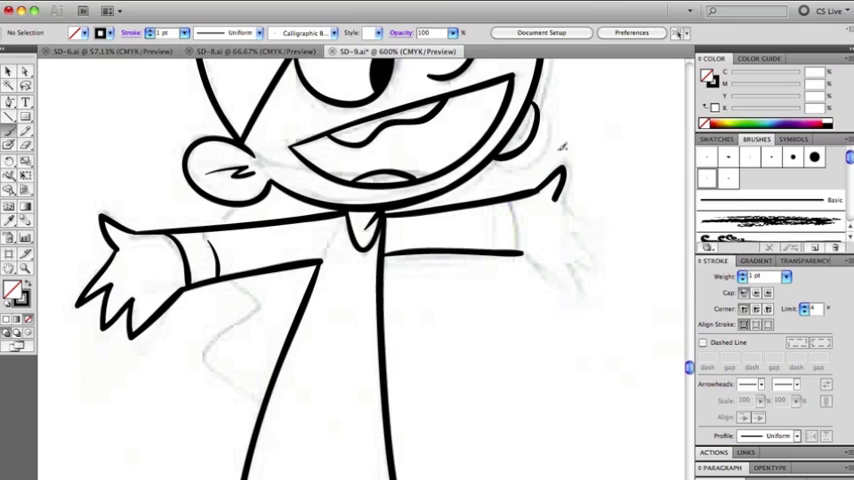
pyautogui.moveTo(100, 240)
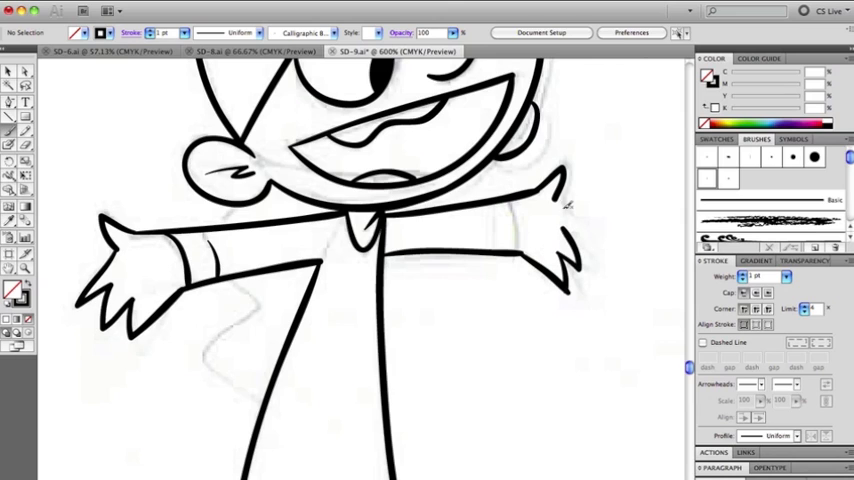
pyautogui.moveTo(595, 205)
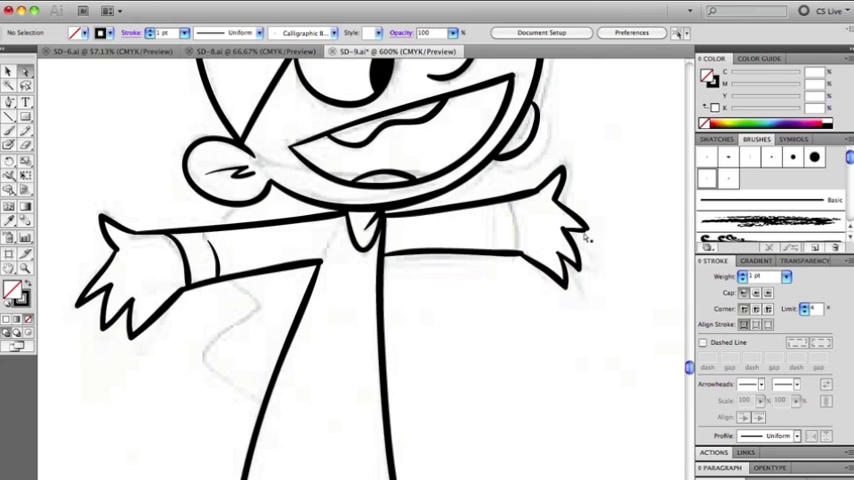
pyautogui.click(572, 230)
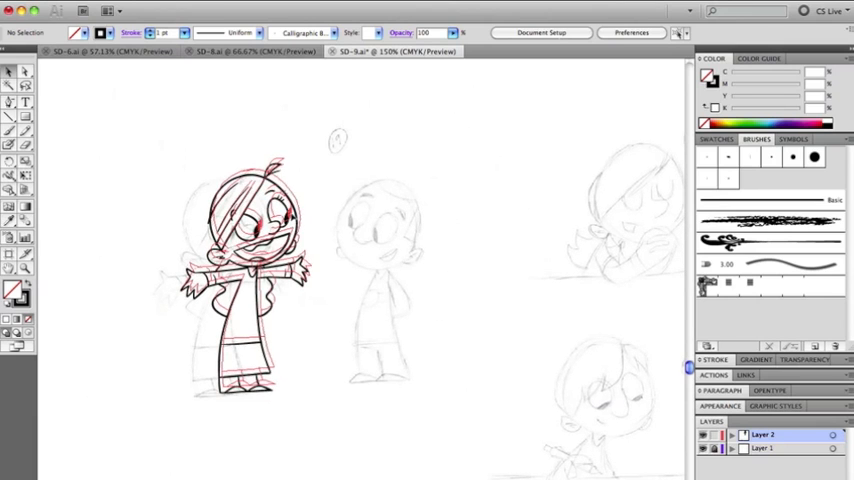
# - Deselect the inked girl drawing on the storyboard page
pyautogui.click(247, 275)
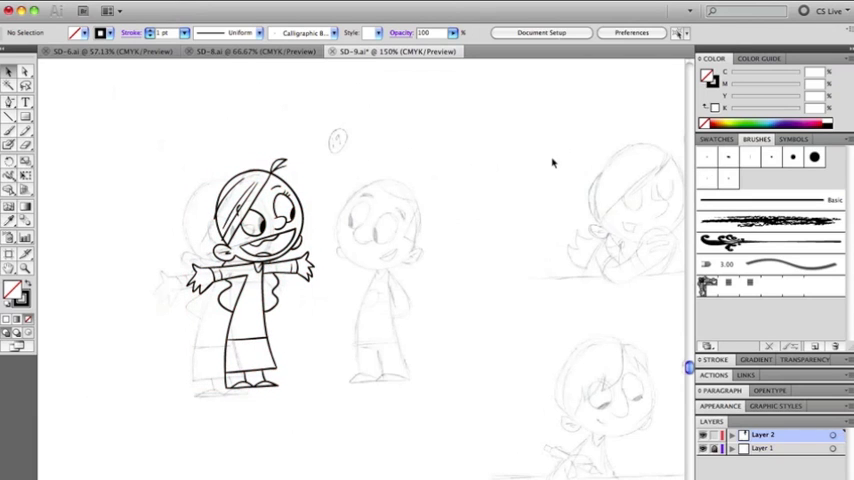
pyautogui.moveTo(536, 136)
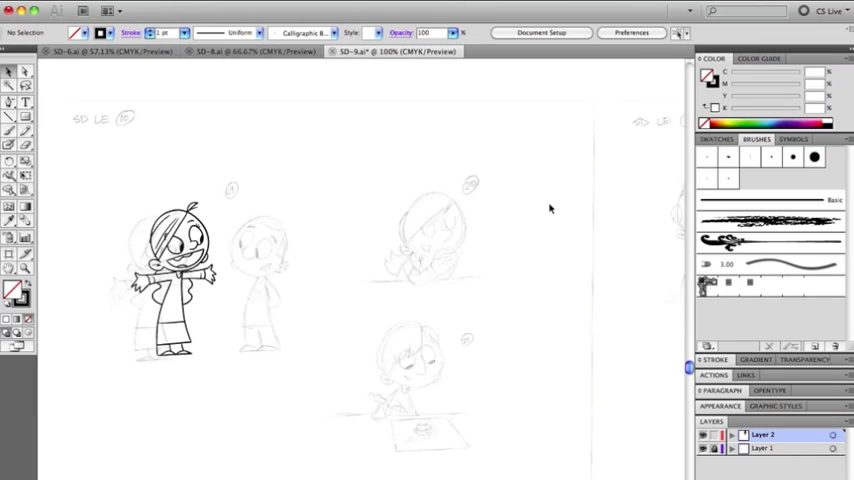
pyautogui.moveTo(567, 225)
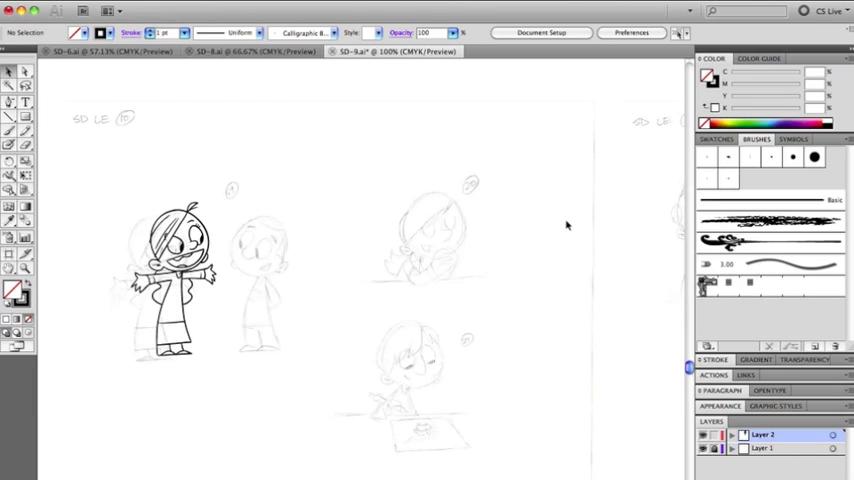